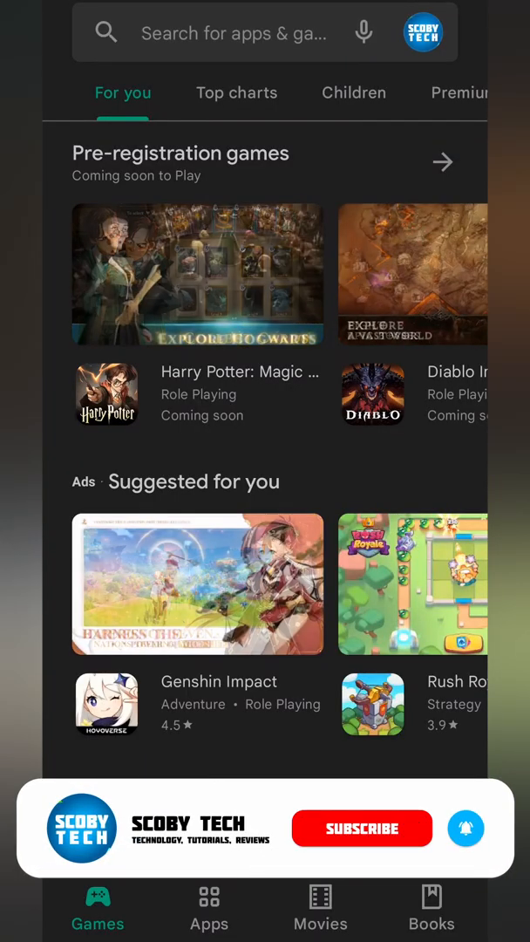
Install the DuckStation emulator from its Play Store listing.
{"action": "scroll", "scroll_direction": "down", "scroll_amount": 3}
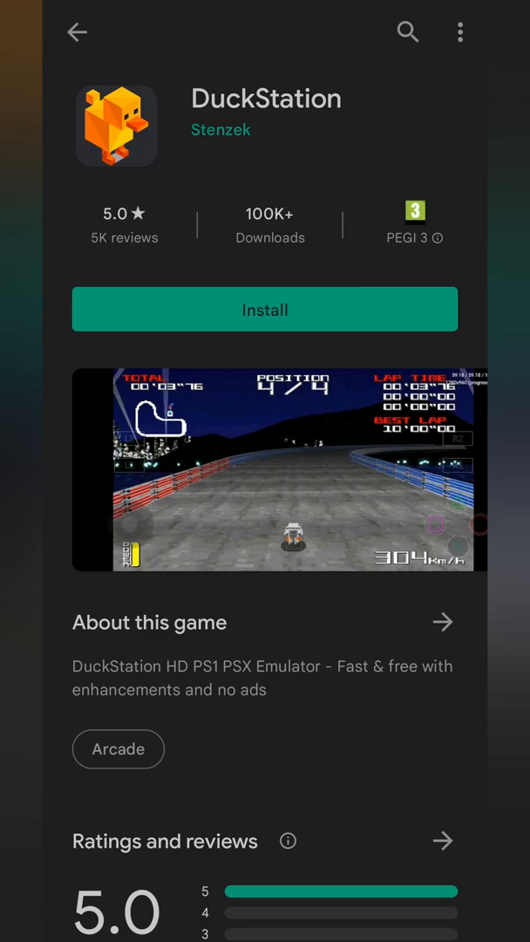
{"action": "left_click", "coordinate": [265, 310]}
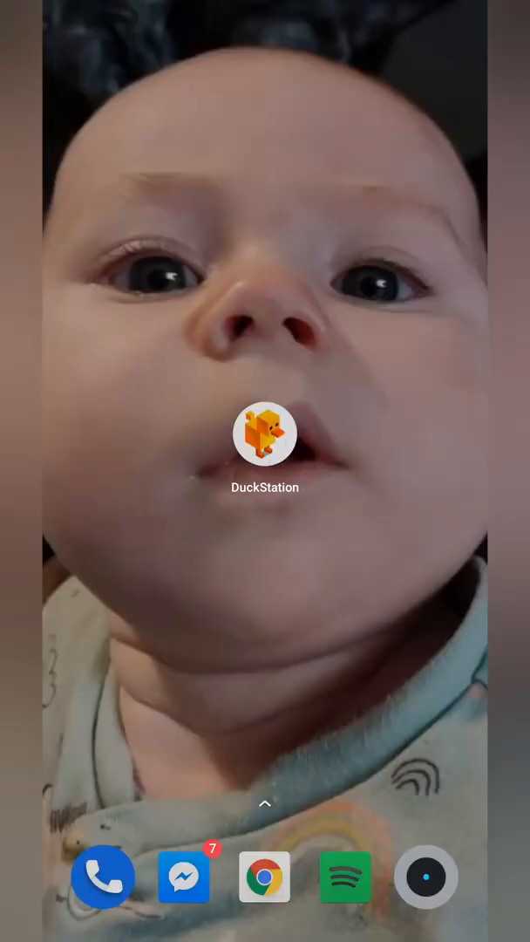
Launch DuckStation, allow file access, skip controller re-binding and bring up the side menu.
{"action": "left_click", "coordinate": [266, 433]}
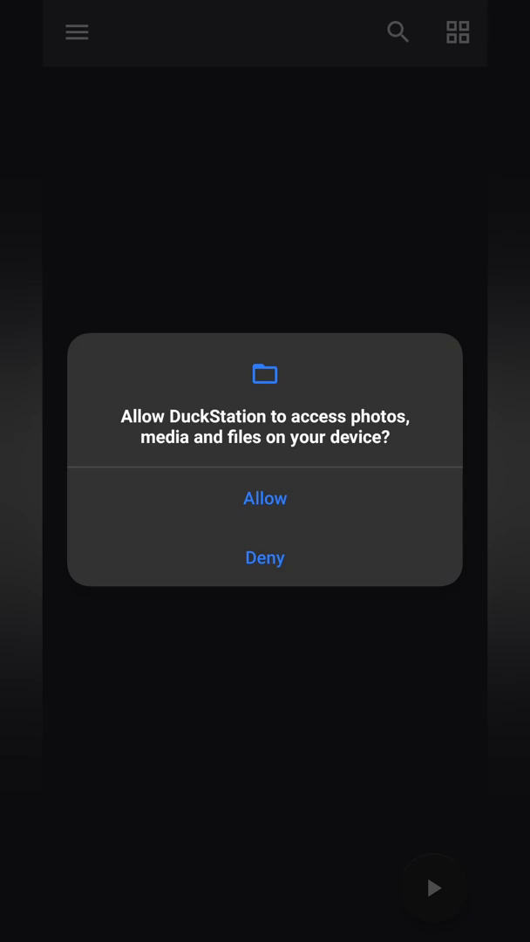
{"action": "left_click", "coordinate": [265, 499]}
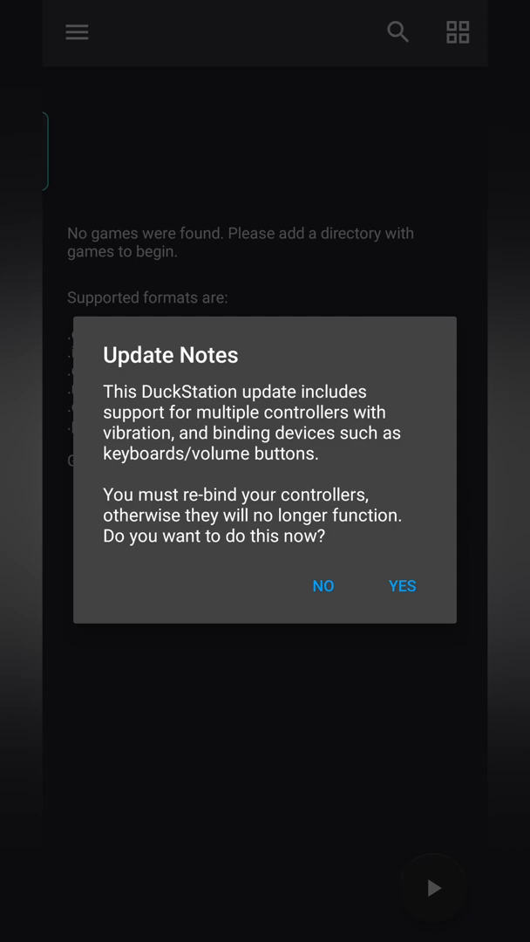
{"action": "left_click", "coordinate": [323, 586]}
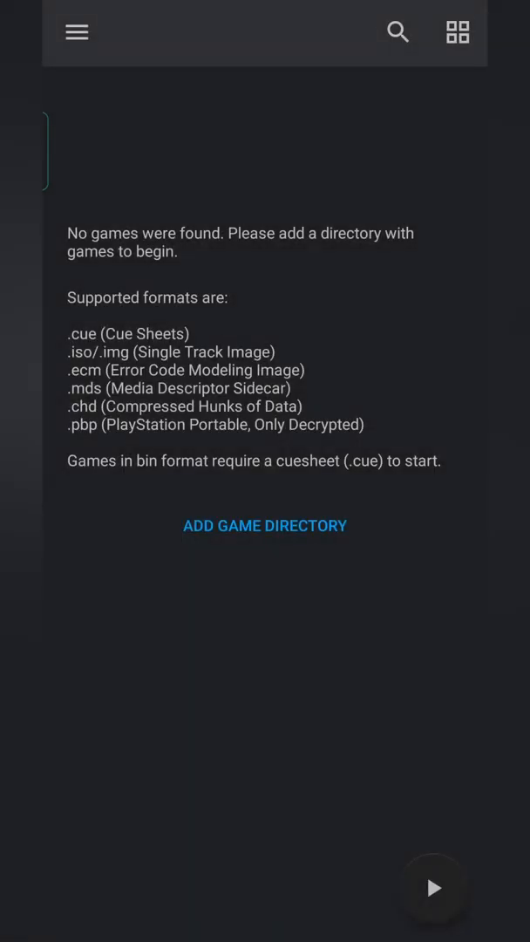
{"action": "left_click", "coordinate": [77, 31]}
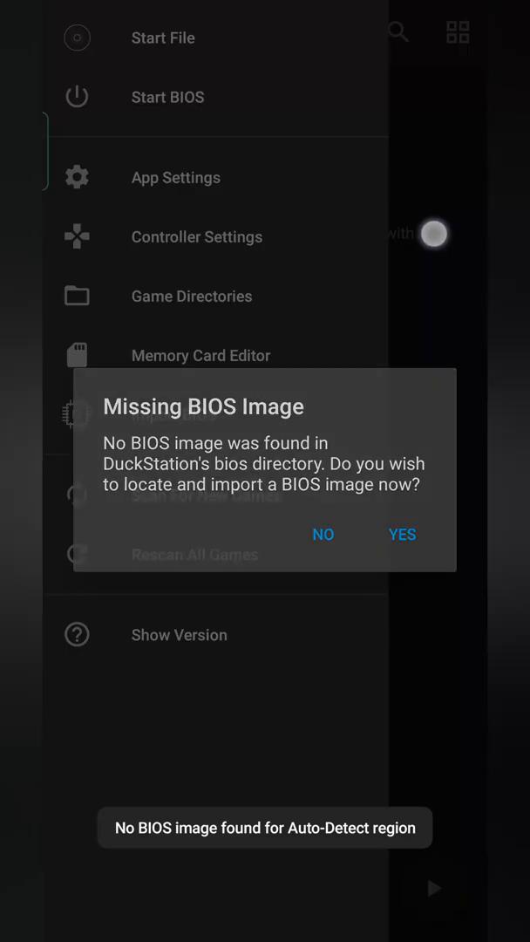
Agree to import a BIOS, pick the SCPH-1001 v2.2 image and confirm the successful import.
{"action": "left_click", "coordinate": [323, 534]}
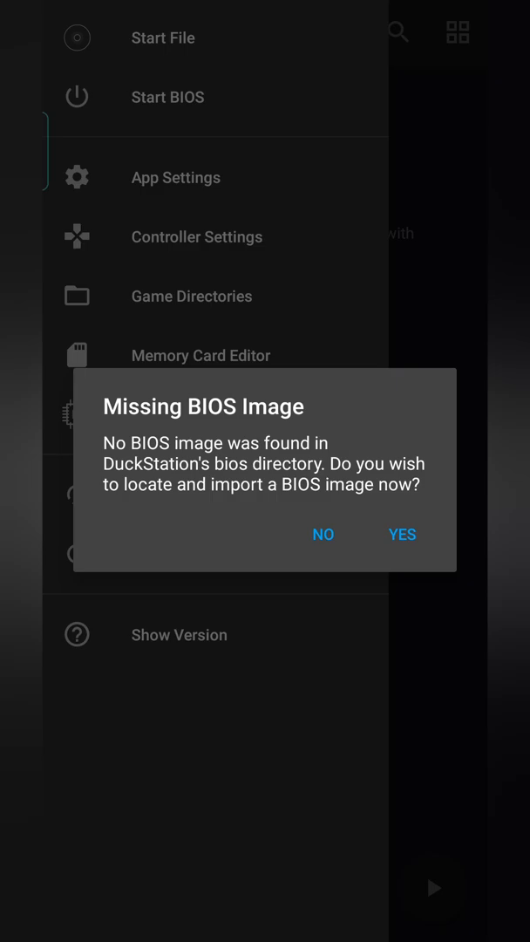
{"action": "left_click", "coordinate": [322, 534]}
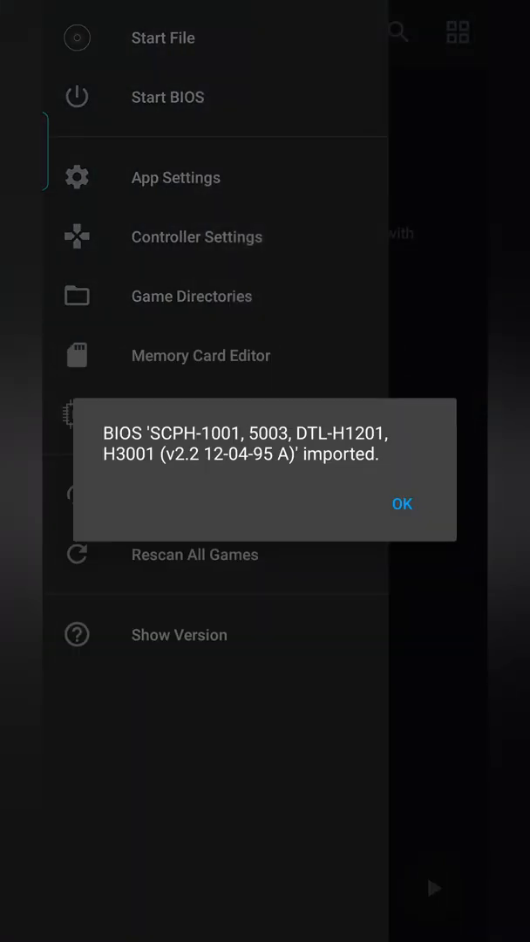
{"action": "left_click", "coordinate": [401, 502]}
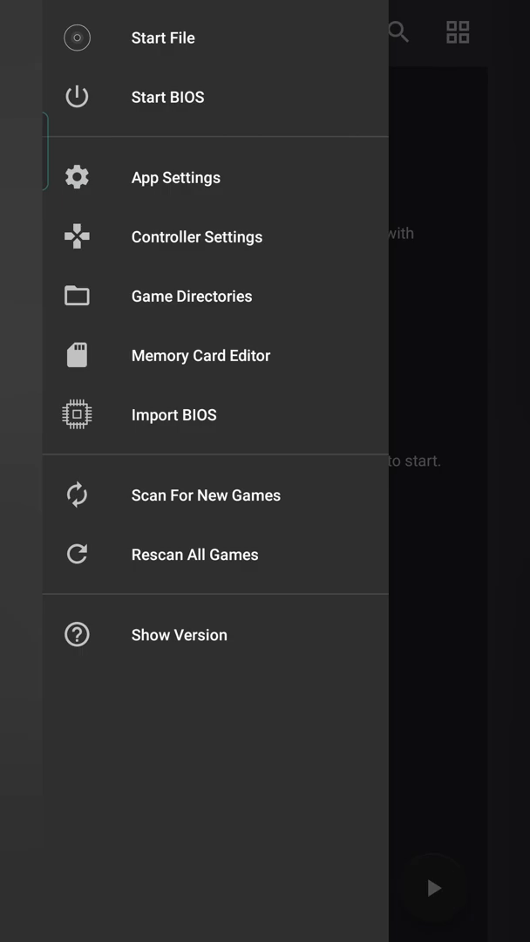
Close the side menu and start adding a game directory from the empty game list.
{"action": "left_click", "coordinate": [77, 31]}
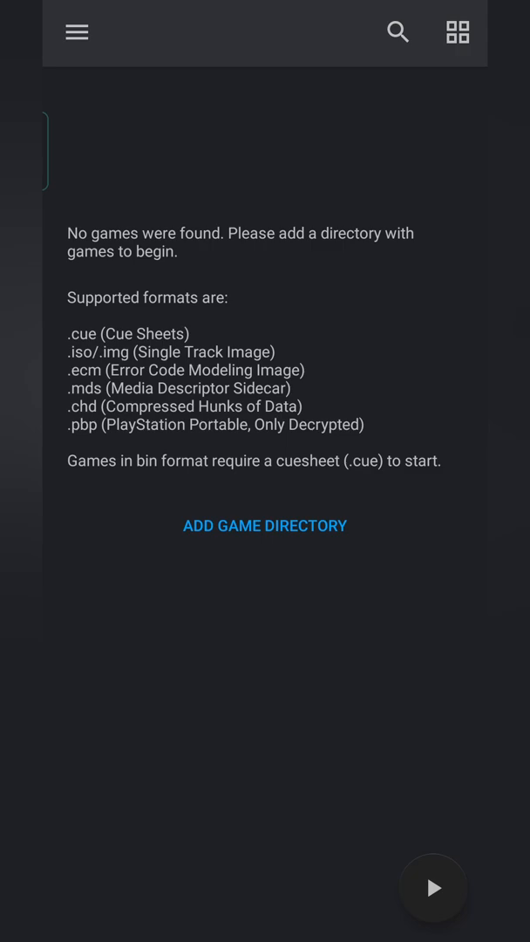
{"action": "left_click", "coordinate": [94, 362]}
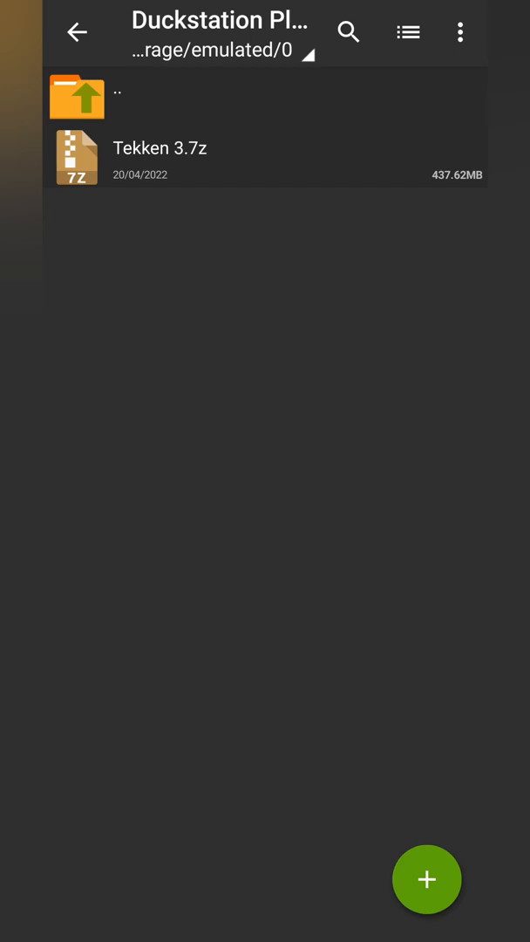
Extract Tekken 3.7z in place with ZArchiver and hide the extraction progress dialog.
{"action": "left_click", "coordinate": [271, 154]}
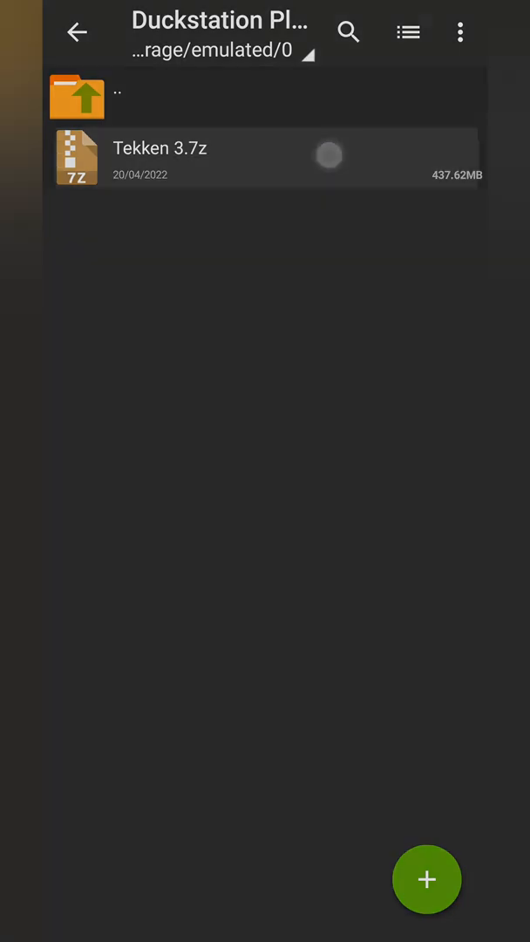
{"action": "left_click", "coordinate": [161, 157]}
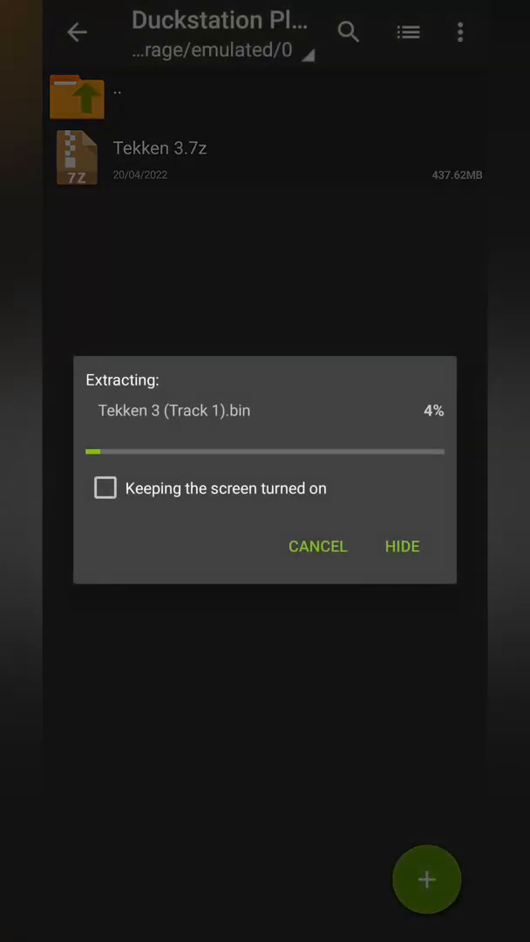
{"action": "left_click", "coordinate": [104, 488]}
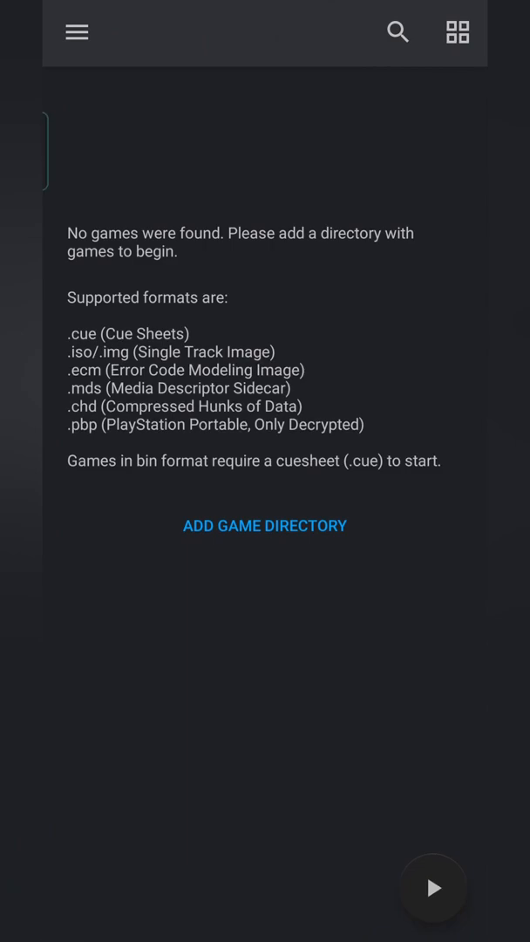
Add the extracted folder so Tekken 3 (USA) lists from Tekken 3.cue, then bring up the side menu.
{"action": "left_click", "coordinate": [265, 525]}
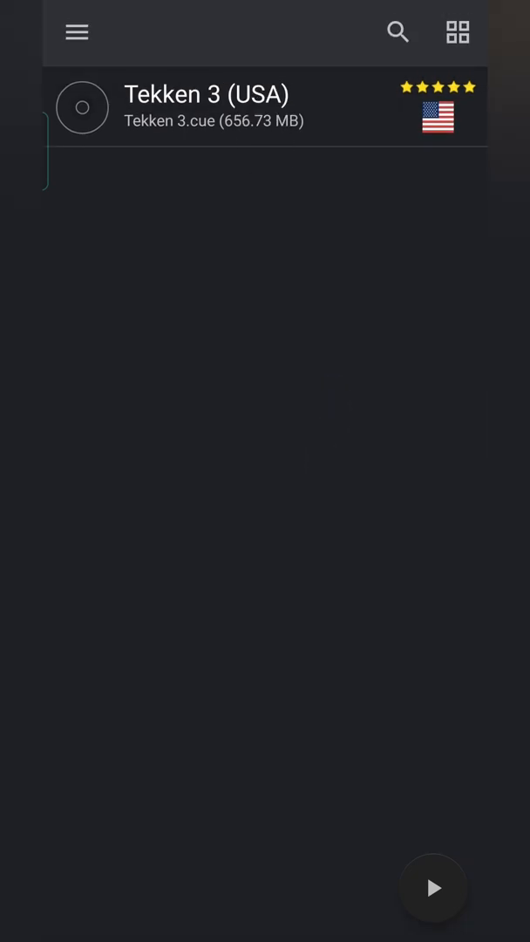
{"action": "left_click", "coordinate": [77, 31]}
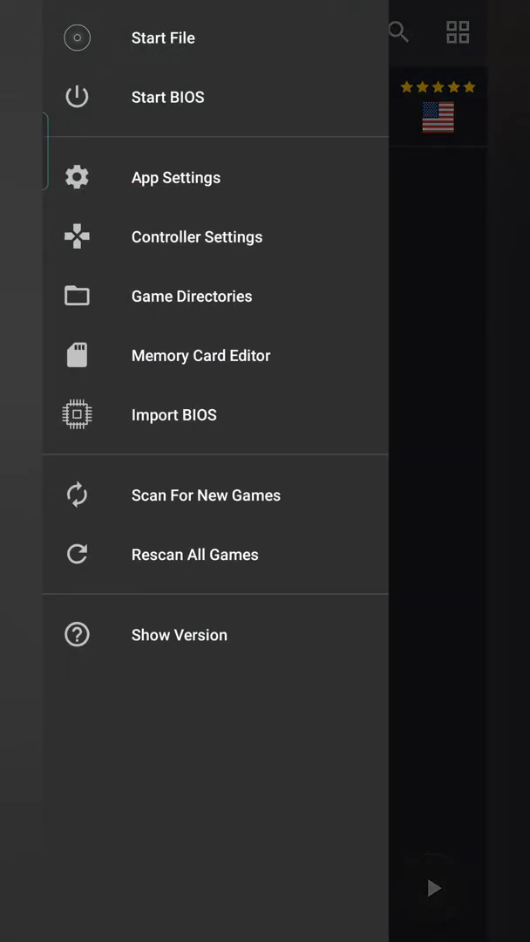
Review the controller settings and the empty Port 1 button bindings.
{"action": "left_click", "coordinate": [197, 237]}
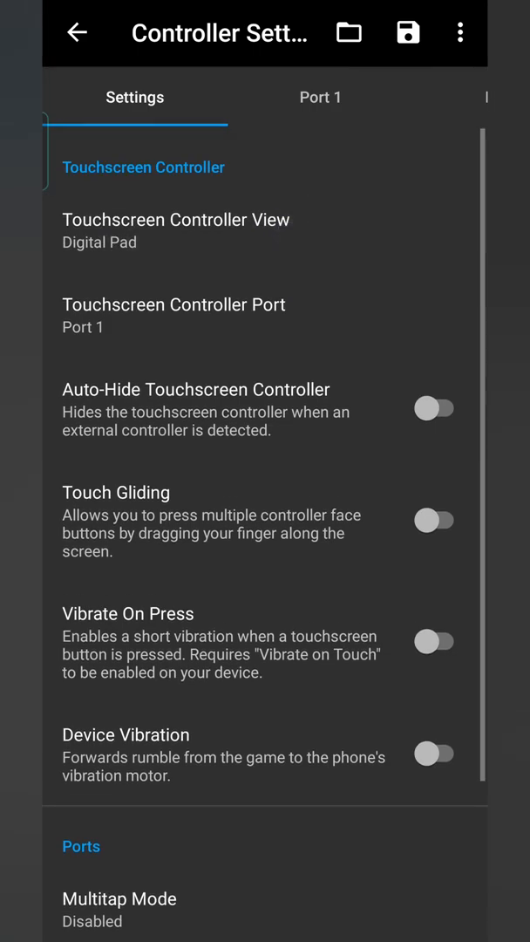
{"action": "left_click", "coordinate": [174, 230]}
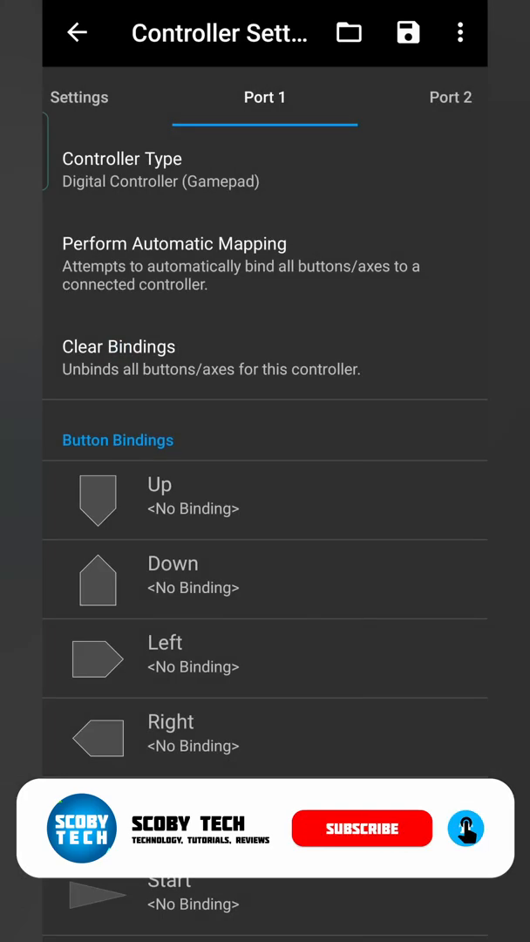
{"action": "scroll", "scroll_direction": "down", "scroll_amount": 3}
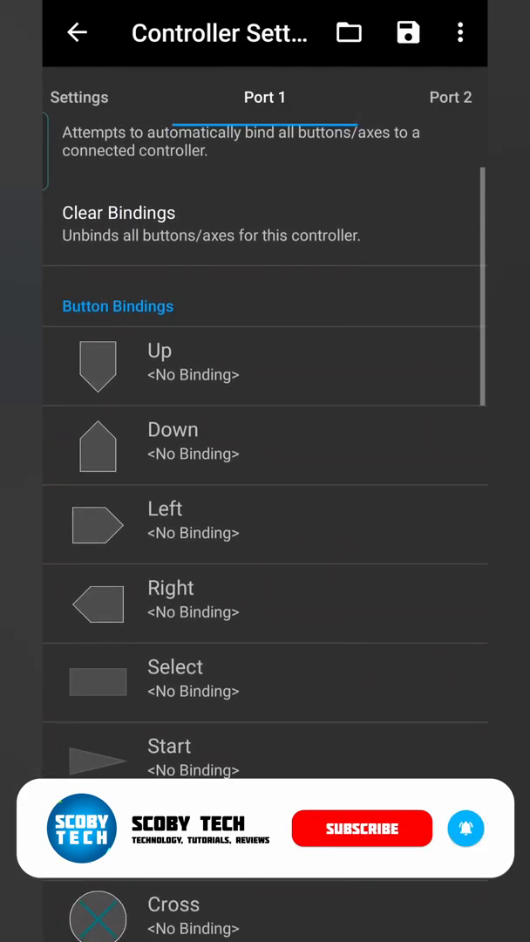
{"action": "scroll", "scroll_direction": "down", "scroll_amount": 3}
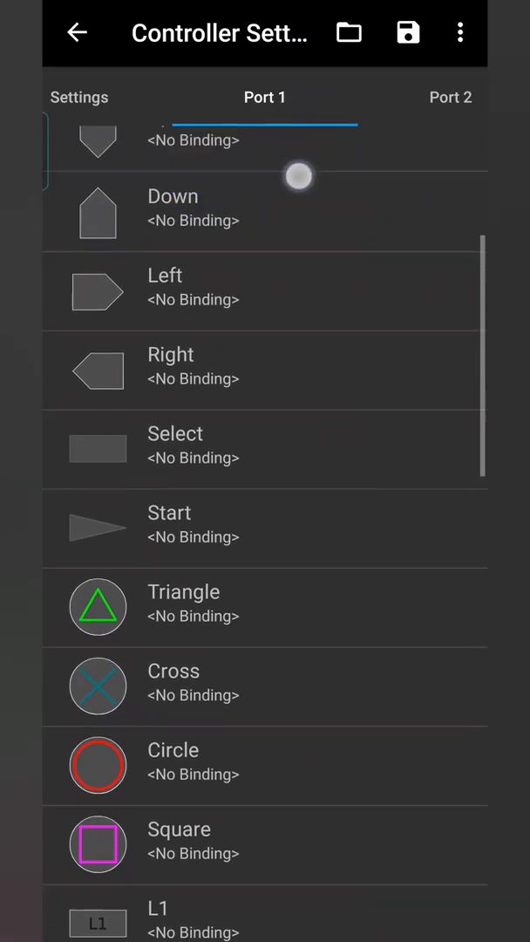
{"action": "scroll", "scroll_direction": "down", "scroll_amount": 3}
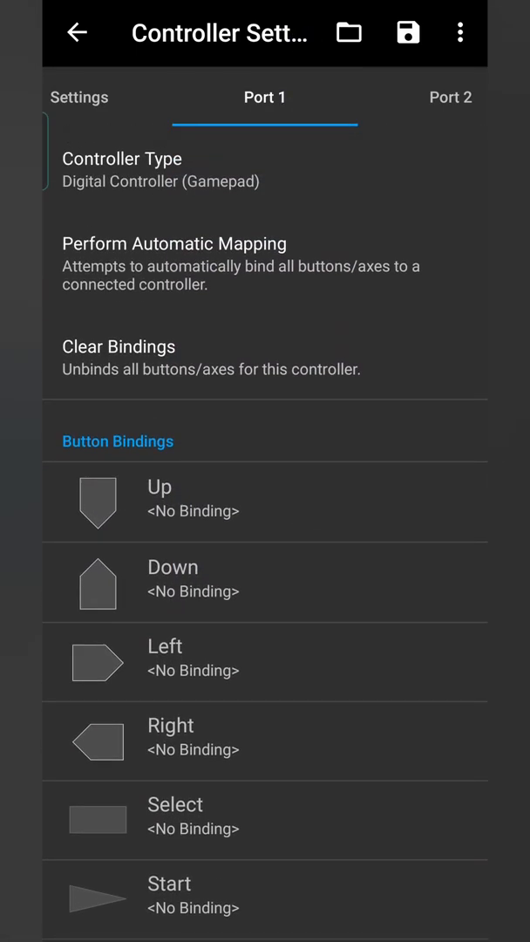
Leave the controller settings and close the side menu back to the Tekken 3 game list.
{"action": "left_click", "coordinate": [77, 31]}
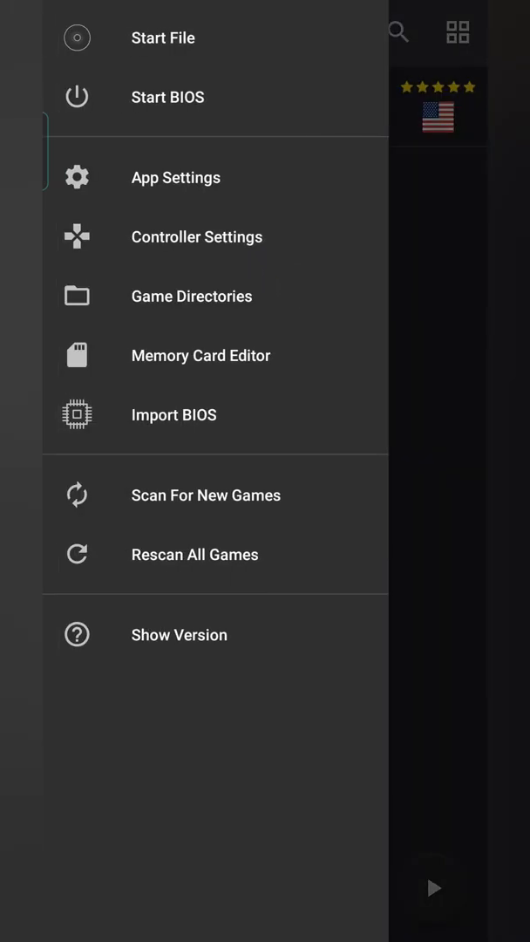
{"action": "left_click", "coordinate": [366, 231]}
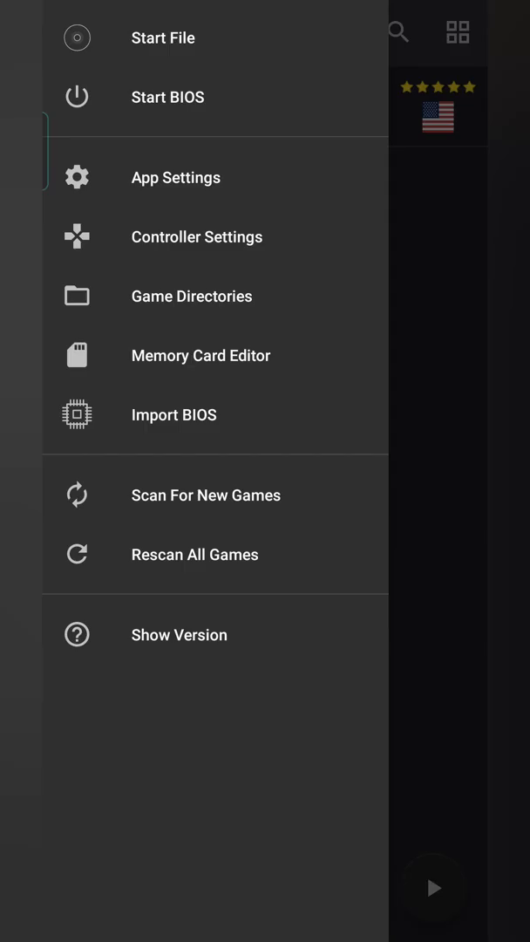
{"action": "left_click", "coordinate": [77, 32]}
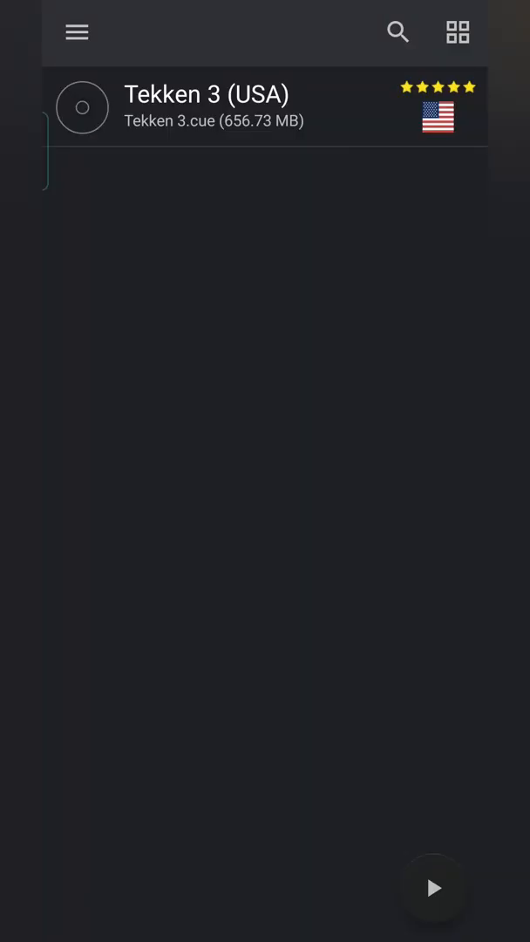
Start Tekken 3 (USA) from the game list.
{"action": "left_click", "coordinate": [433, 888]}
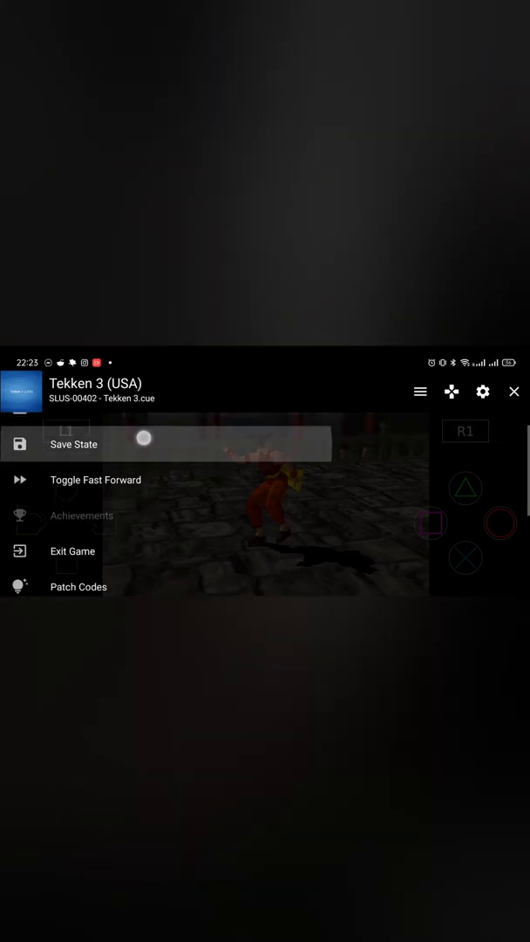
Look over the General and Display in-game settings, then resume Tekken 3 with touch controls.
{"action": "scroll", "scroll_direction": "down", "scroll_amount": 3}
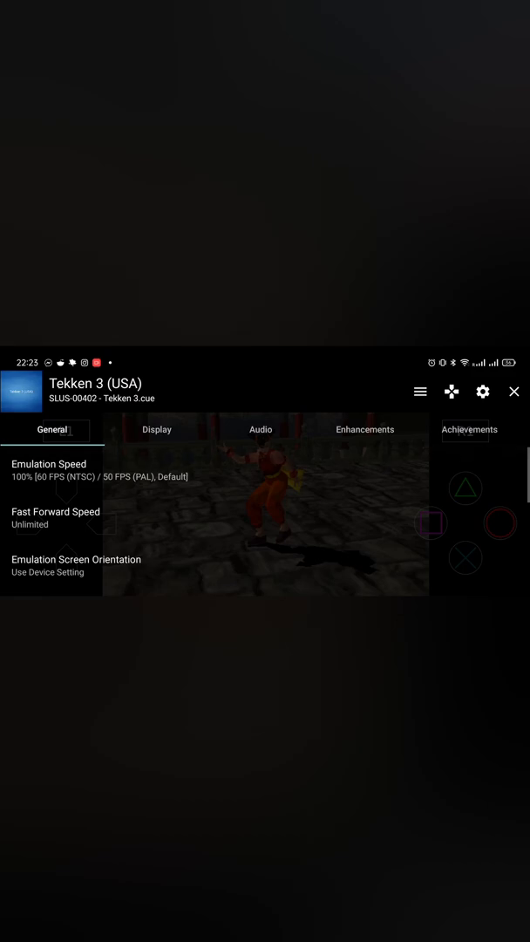
{"action": "left_click", "coordinate": [157, 430]}
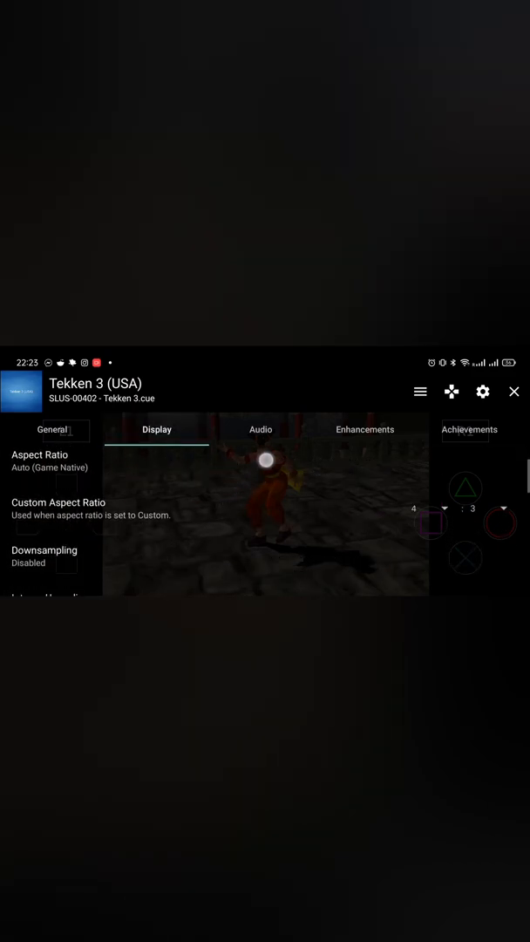
{"action": "scroll", "scroll_direction": "down", "scroll_amount": 3}
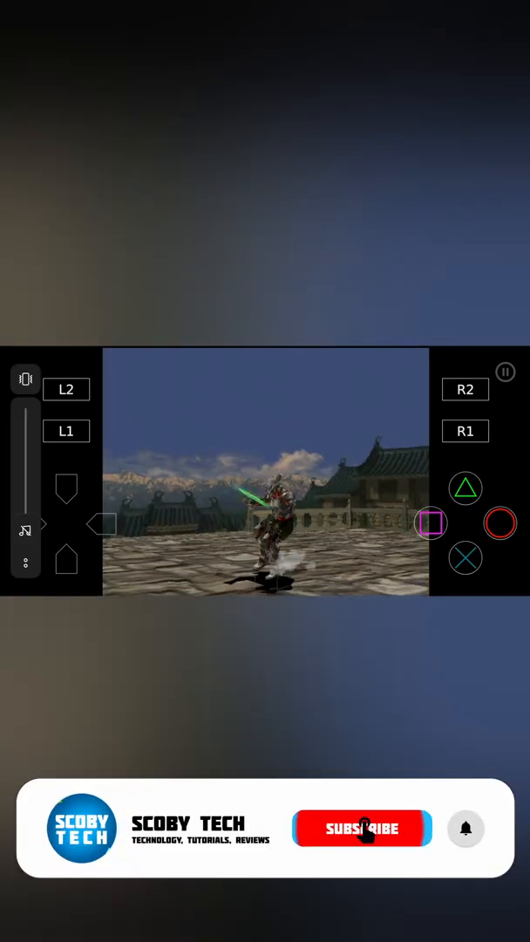
{"action": "left_click", "coordinate": [361, 828]}
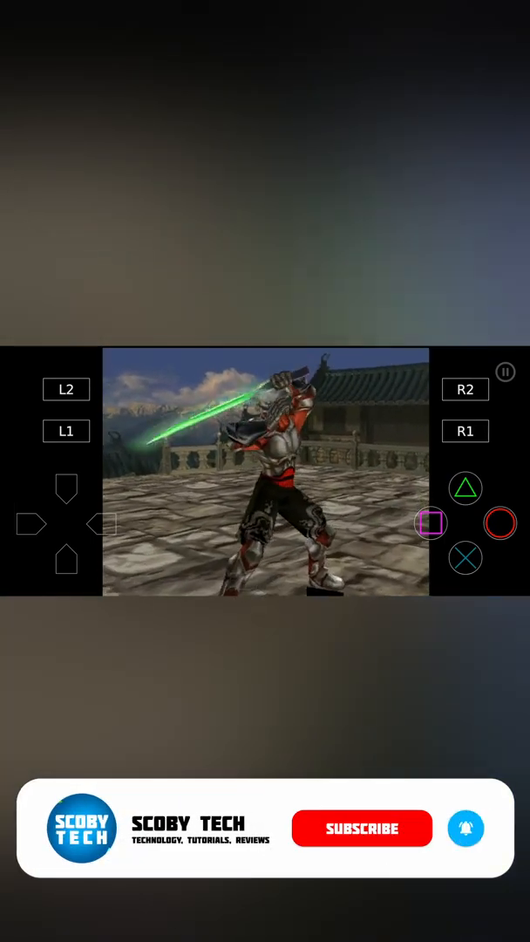